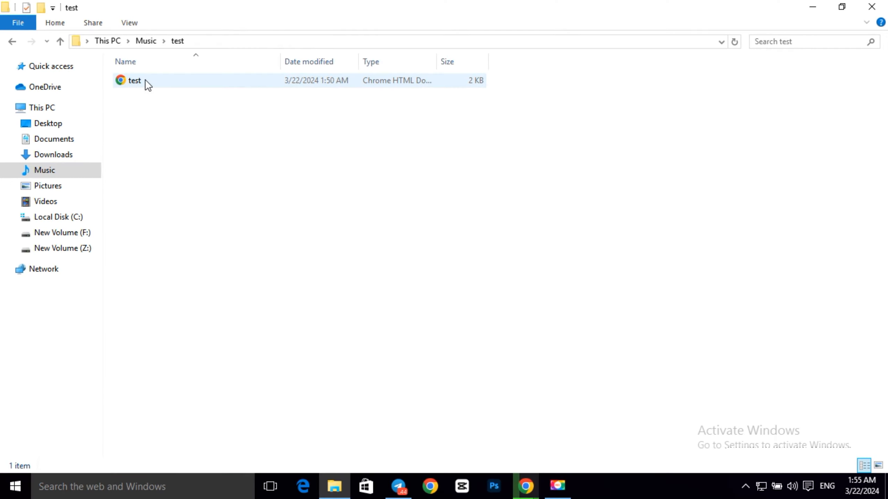
- Navigate to the GitHub dashboard by entering 'github' in the address bar and choosing the suggestion
{"action": "left_click", "coordinate": [409, 287]}
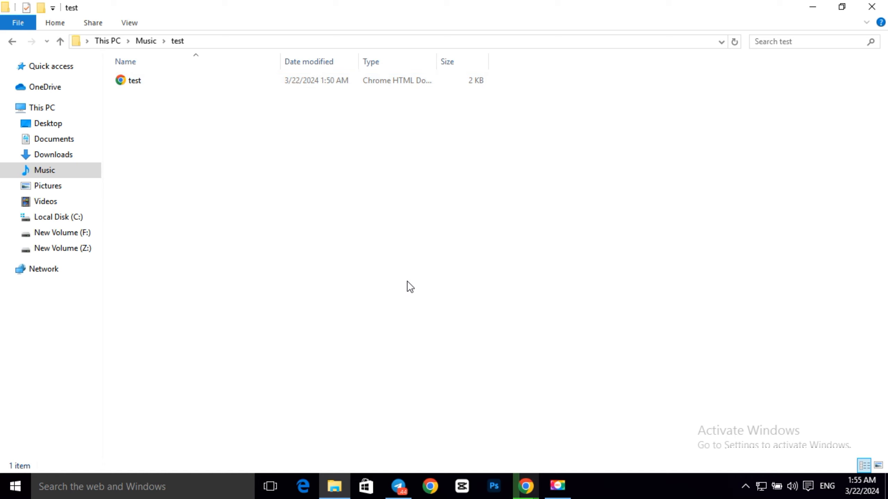
{"action": "mouse_move", "coordinate": [526, 487]}
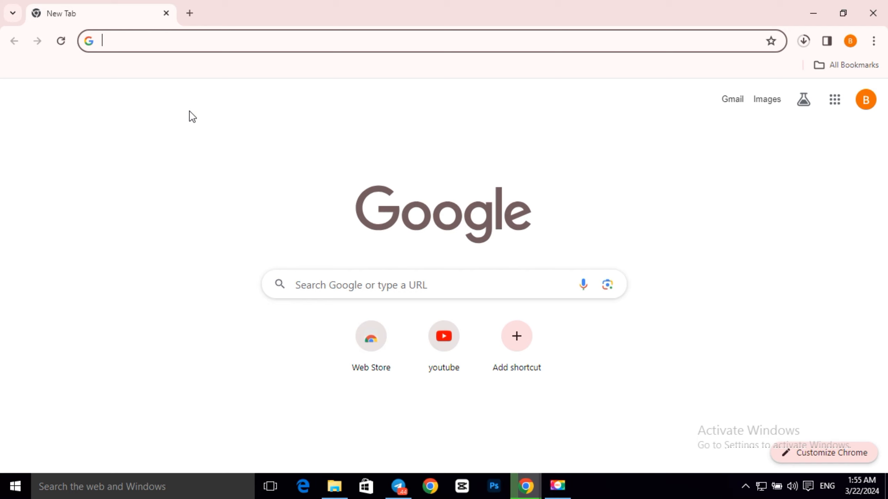
{"action": "type", "text": "github"}
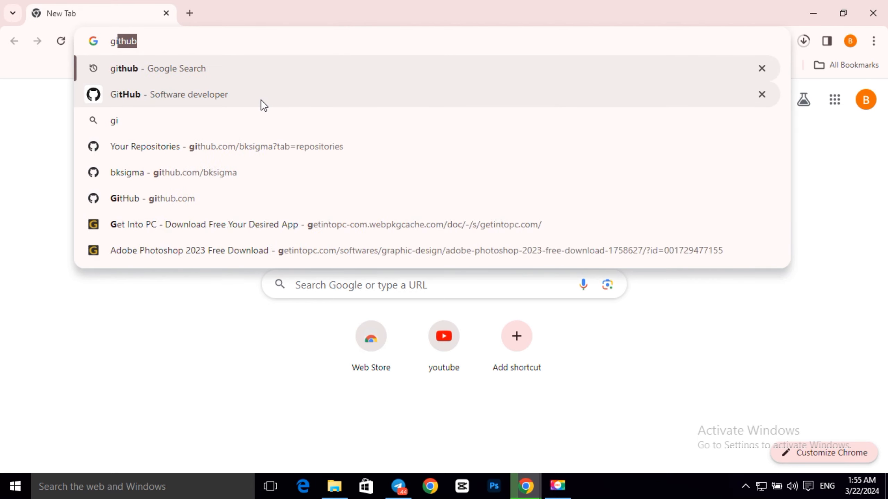
{"action": "left_click", "coordinate": [158, 68]}
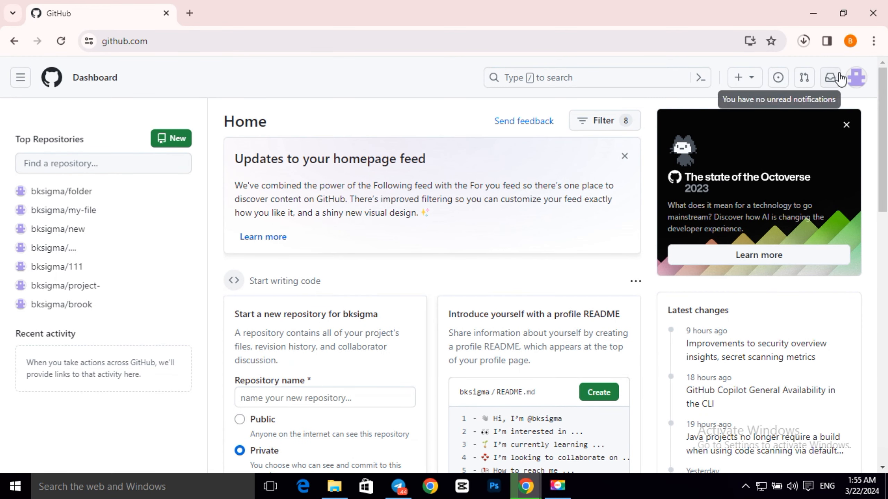
- Reach the account's Repositories list via the profile menu and profile page
{"action": "left_click", "coordinate": [858, 77]}
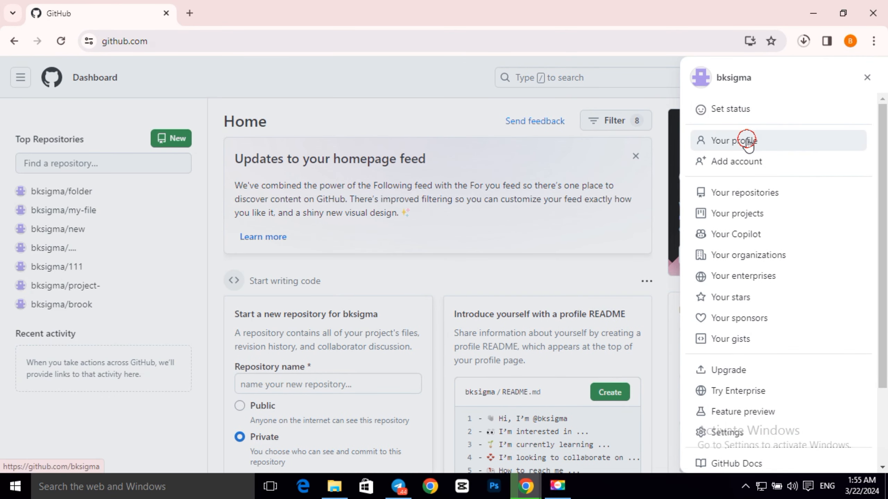
{"action": "left_click", "coordinate": [740, 140]}
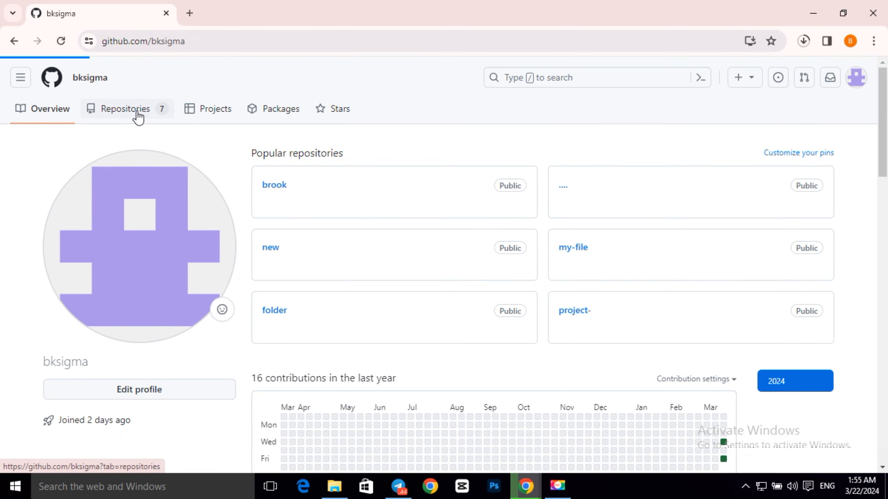
{"action": "left_click", "coordinate": [124, 109]}
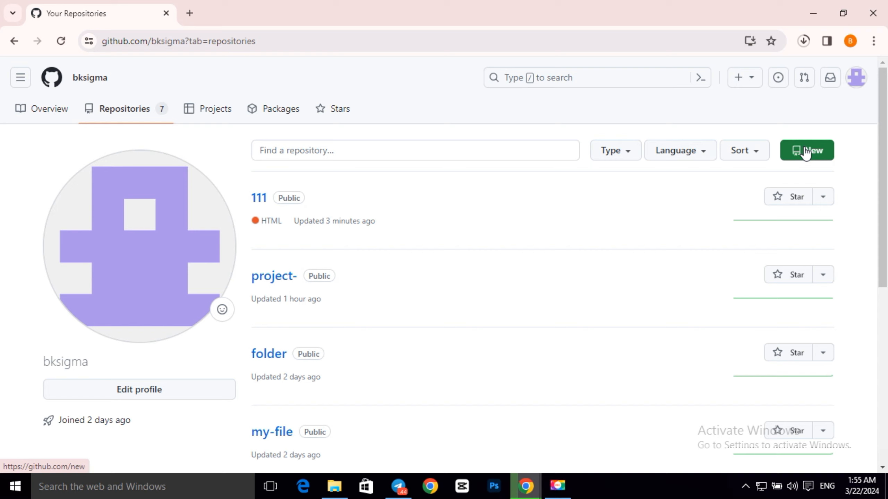
- Create a new public repository named 'test'
{"action": "left_click", "coordinate": [806, 151]}
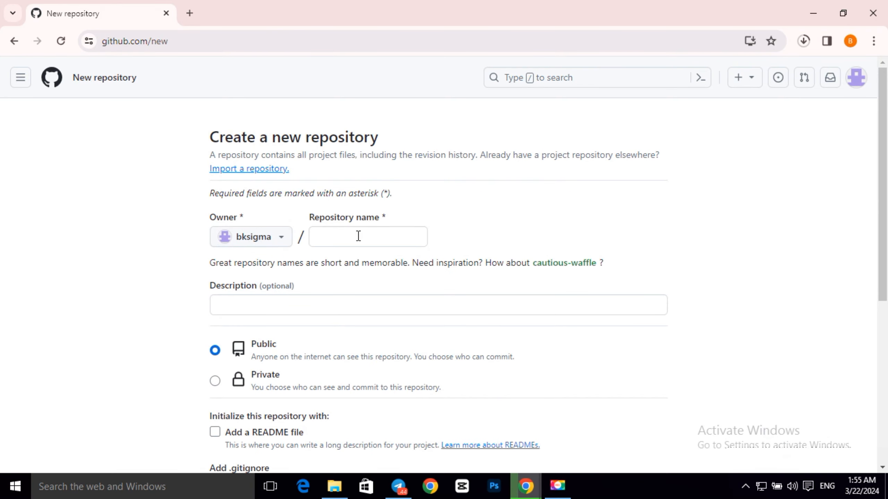
{"action": "scroll", "scroll_direction": "down", "scroll_amount": 3}
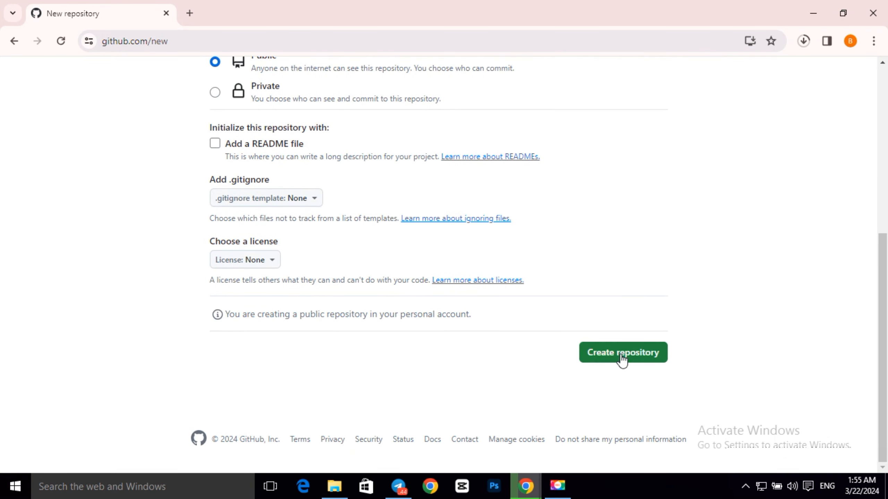
{"action": "left_click", "coordinate": [622, 352]}
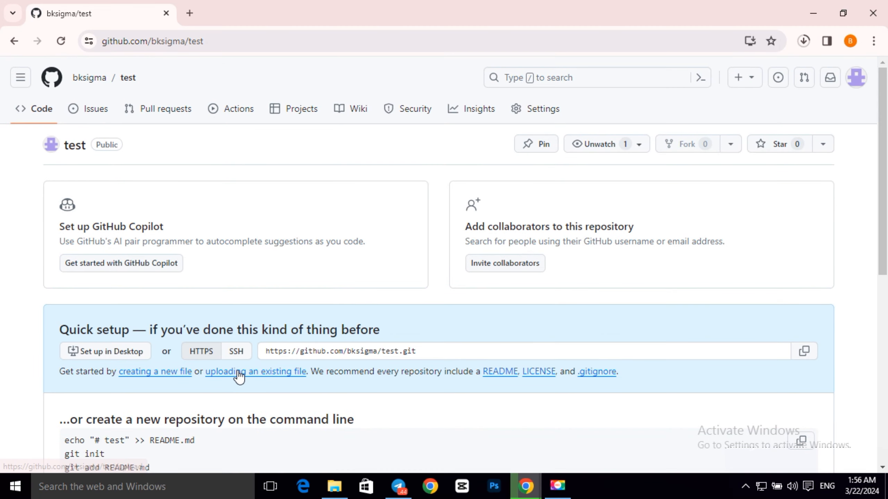
- Upload test.html from the computer into the test repository and commit the change
{"action": "left_click", "coordinate": [238, 372]}
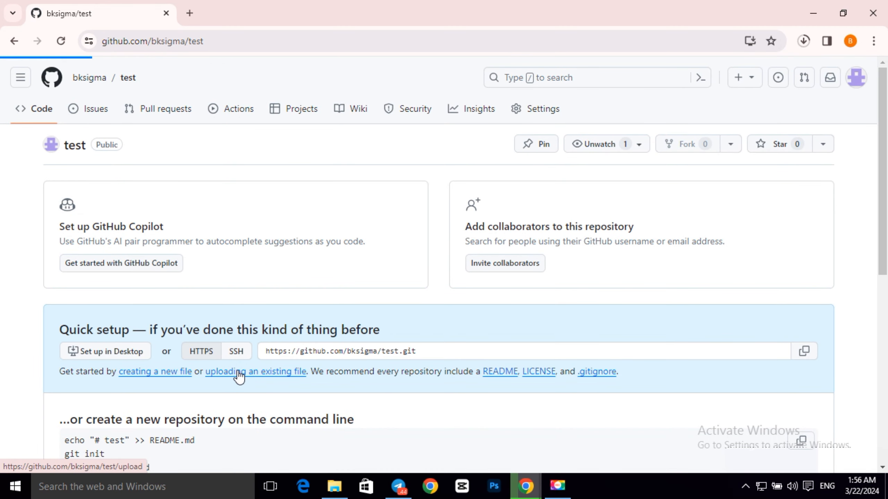
{"action": "left_click", "coordinate": [240, 372]}
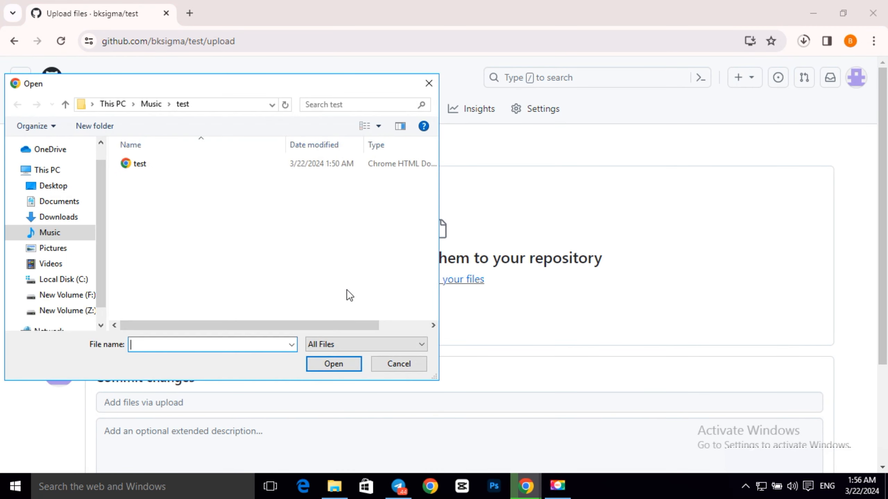
{"action": "left_click", "coordinate": [140, 164]}
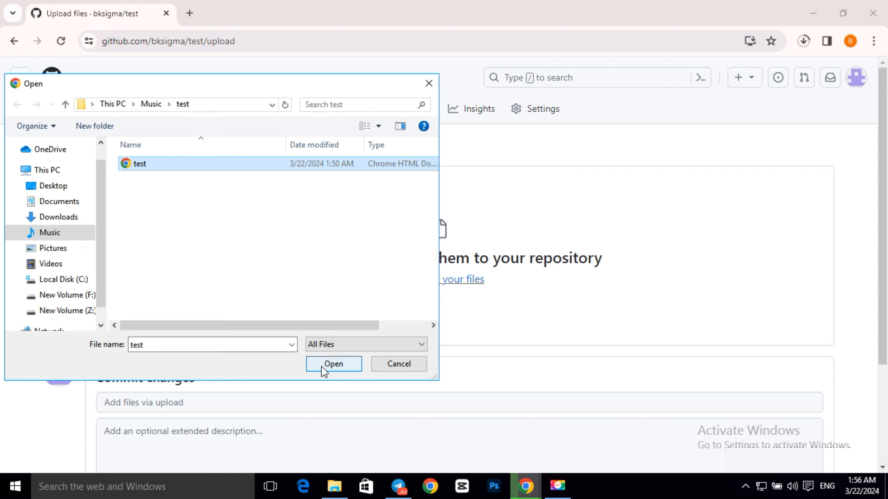
{"action": "left_click", "coordinate": [333, 364]}
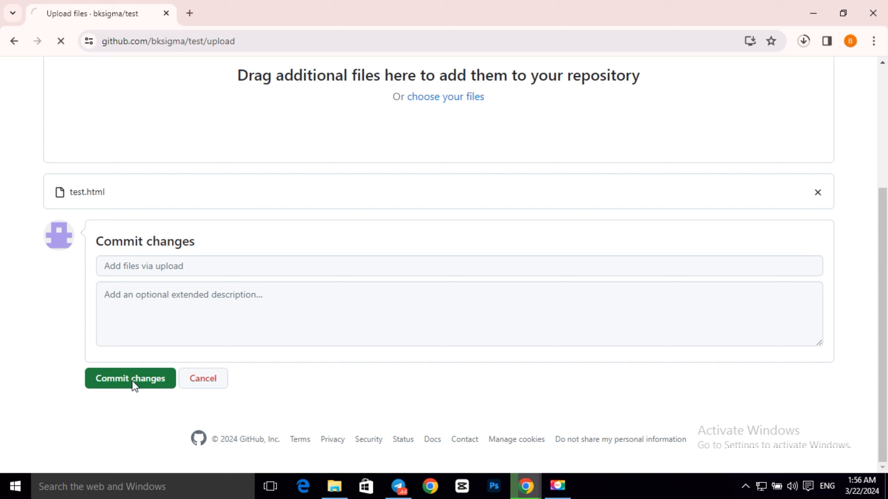
{"action": "left_click", "coordinate": [130, 379]}
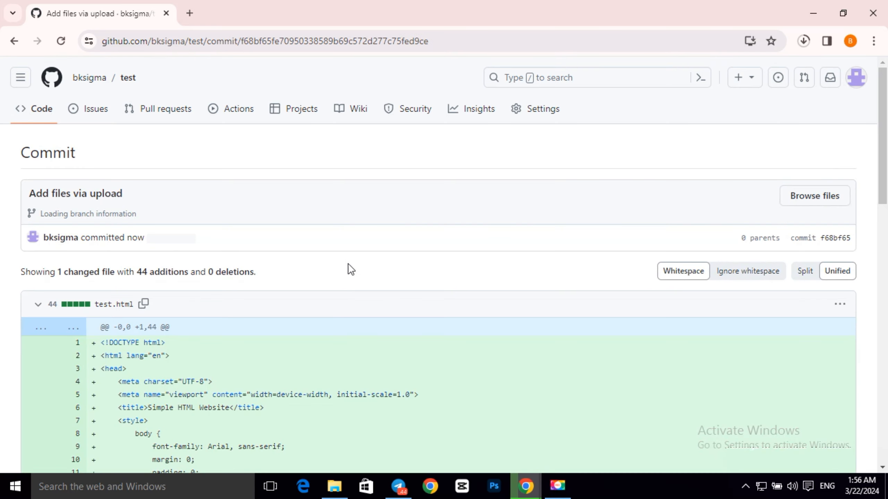
- Review the commit page before returning to the repository's Code page
{"action": "scroll", "scroll_direction": "down", "scroll_amount": 3}
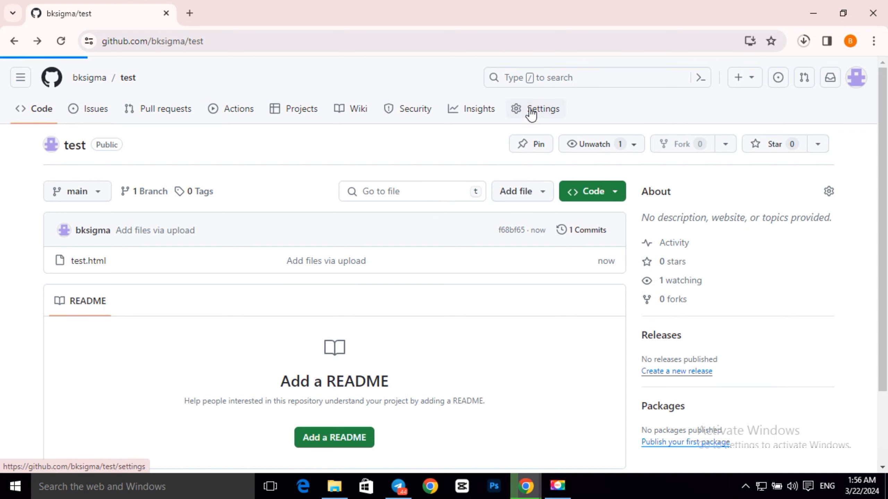
- In Settings > Pages, set the publishing source to the main branch root and save
{"action": "left_click", "coordinate": [543, 109]}
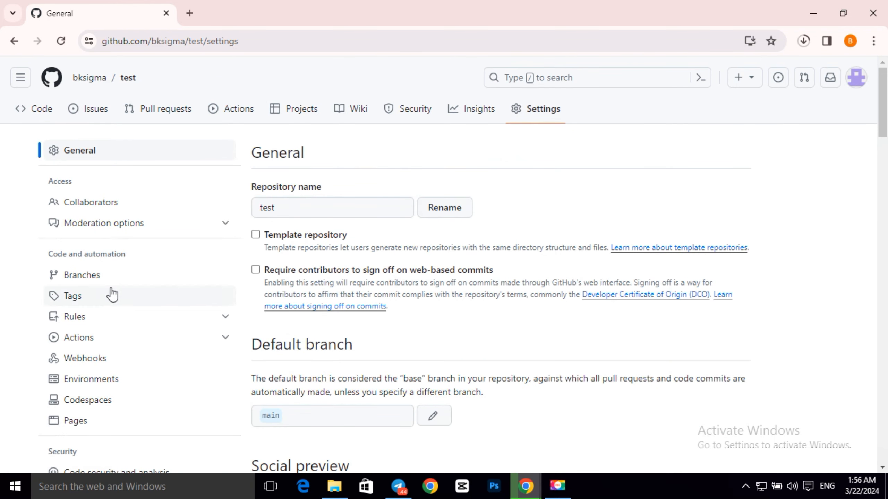
{"action": "left_click", "coordinate": [75, 421]}
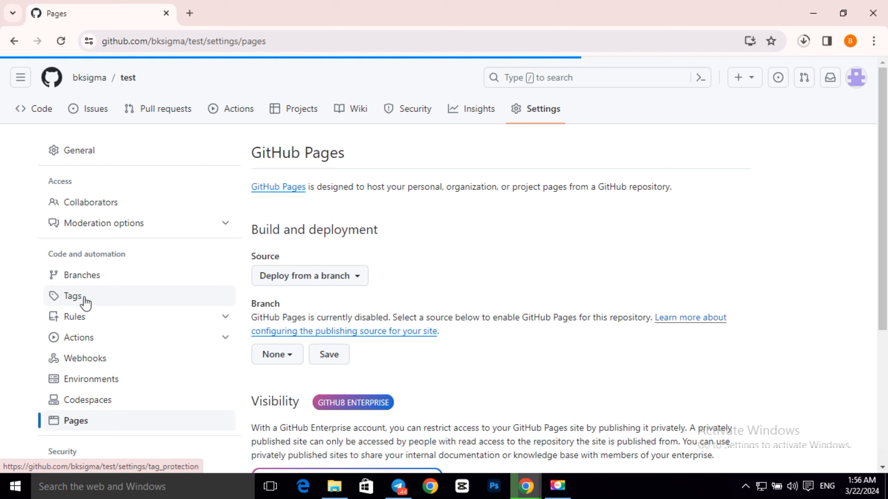
{"action": "left_click", "coordinate": [277, 355]}
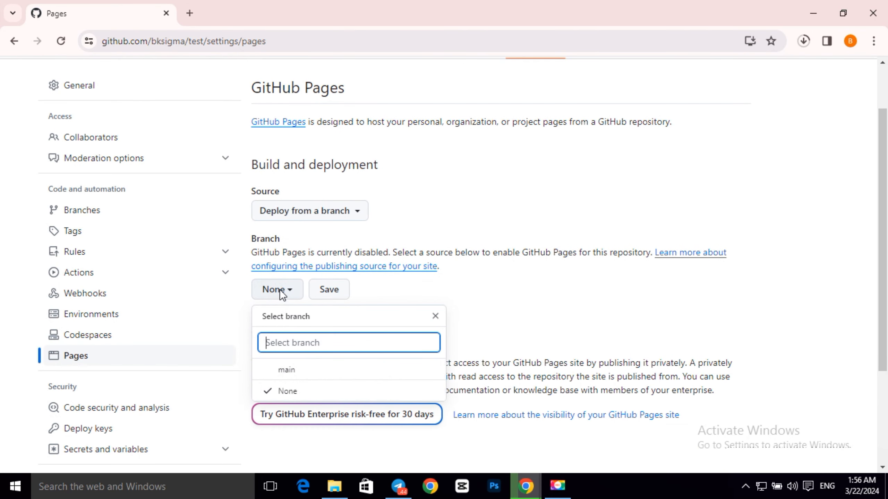
{"action": "left_click", "coordinate": [285, 370]}
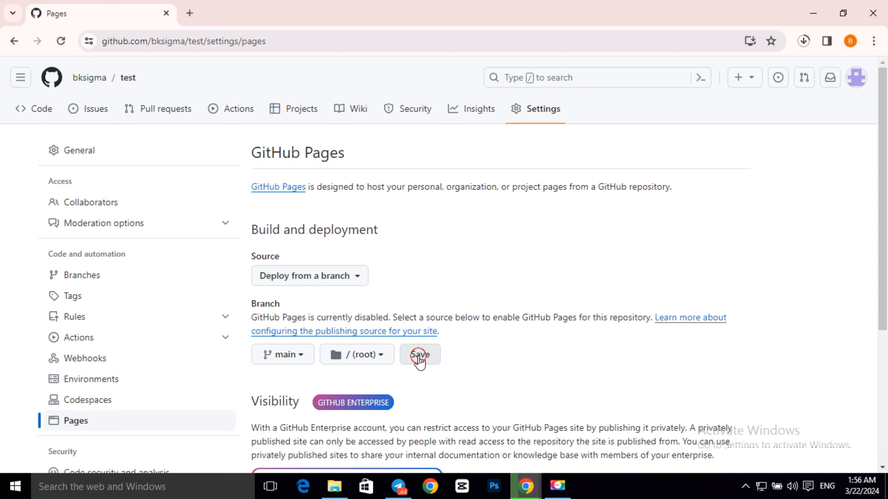
{"action": "left_click", "coordinate": [420, 354]}
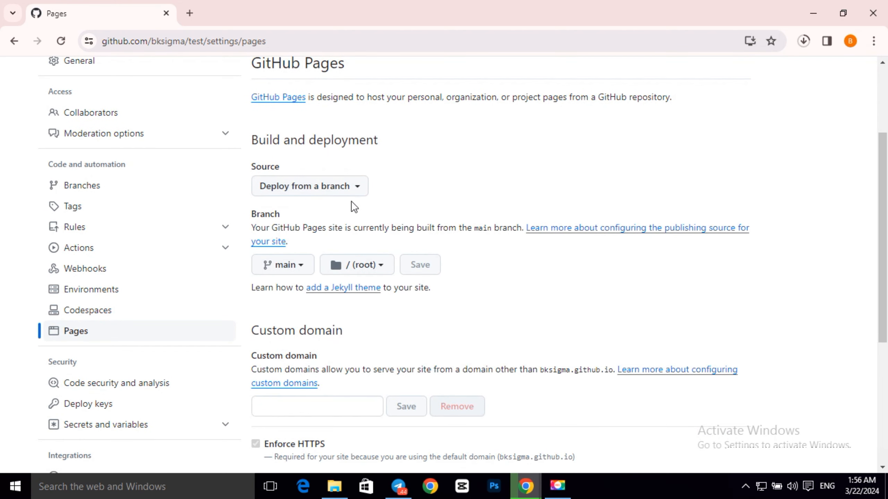
- Change the Pages deployment source to GitHub Actions
{"action": "left_click", "coordinate": [310, 187]}
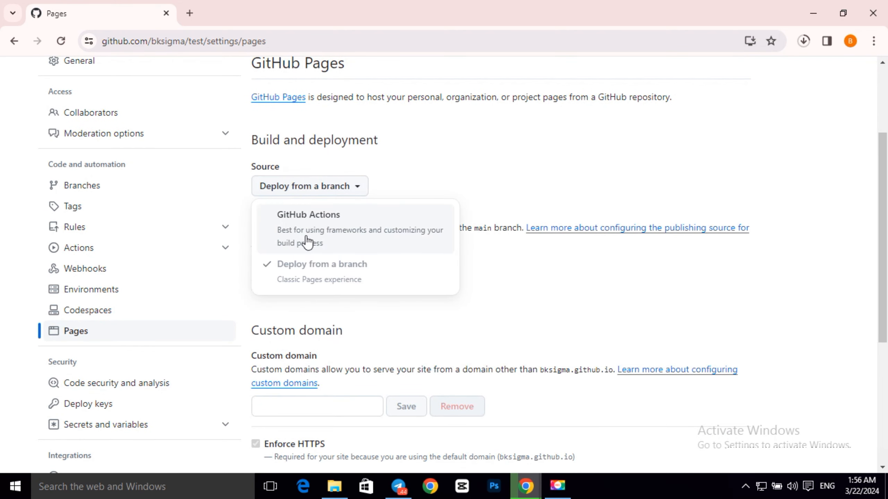
{"action": "left_click", "coordinate": [307, 214]}
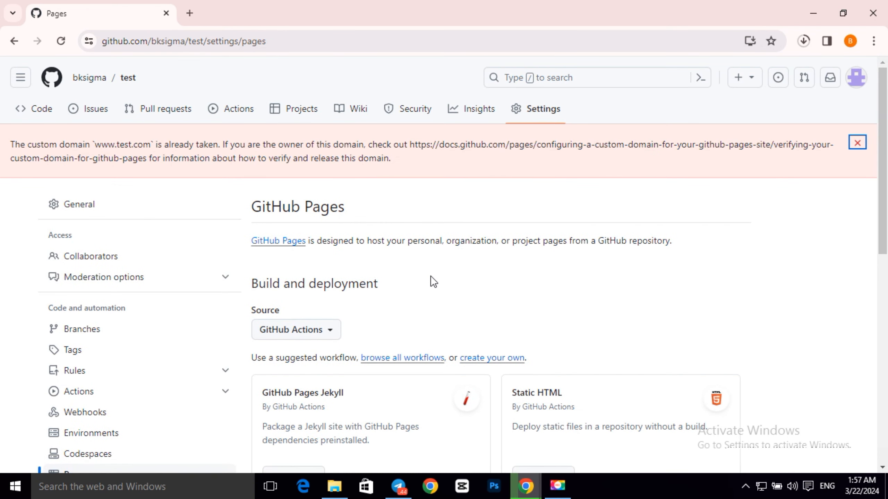
{"action": "mouse_move", "coordinate": [419, 303]}
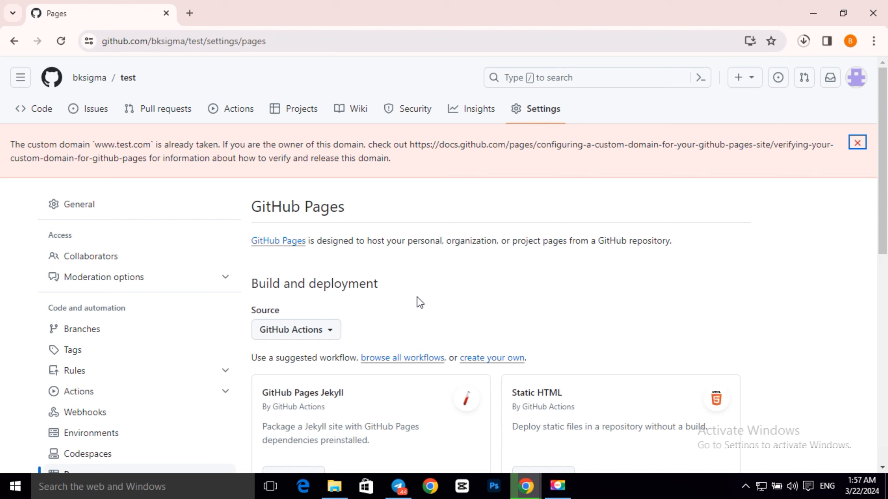
{"action": "mouse_move", "coordinate": [367, 176]}
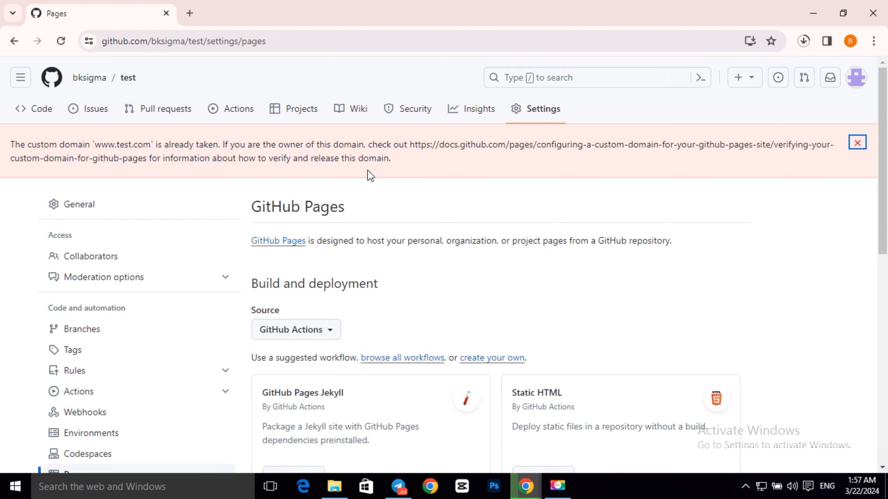
{"action": "scroll", "scroll_direction": "down", "scroll_amount": 3}
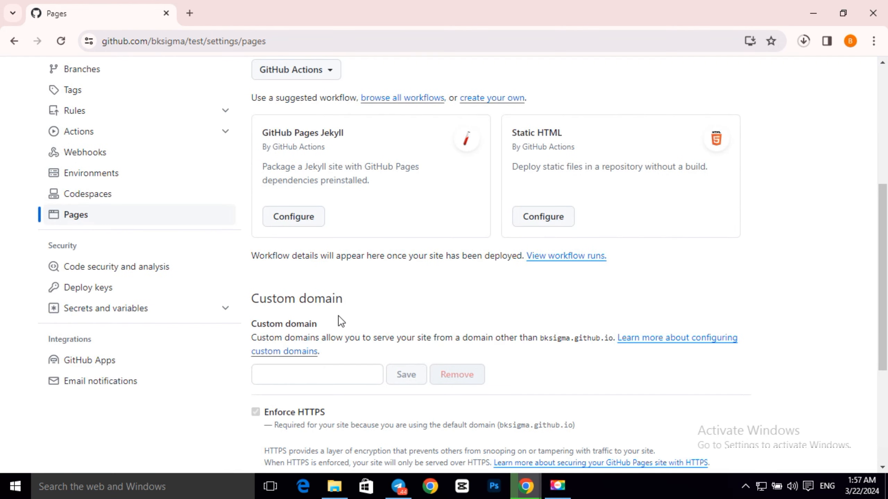
{"action": "type", "text": "www.brook"}
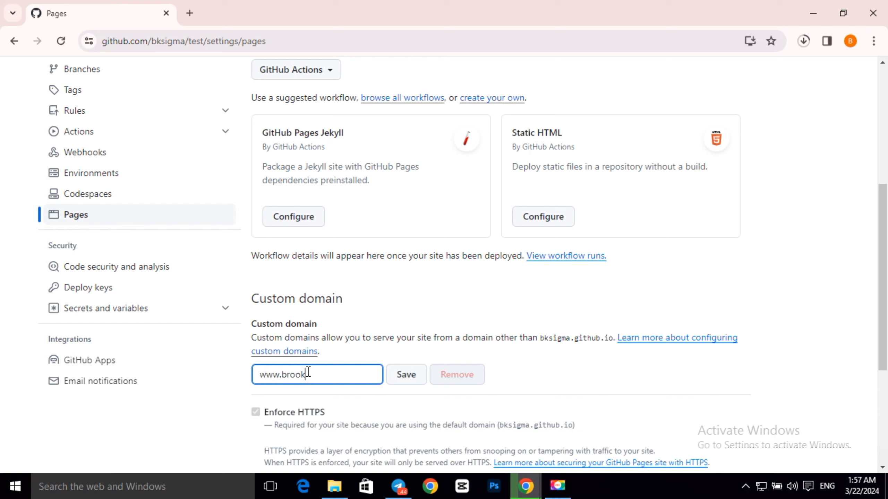
{"action": "type", "text": ".com"}
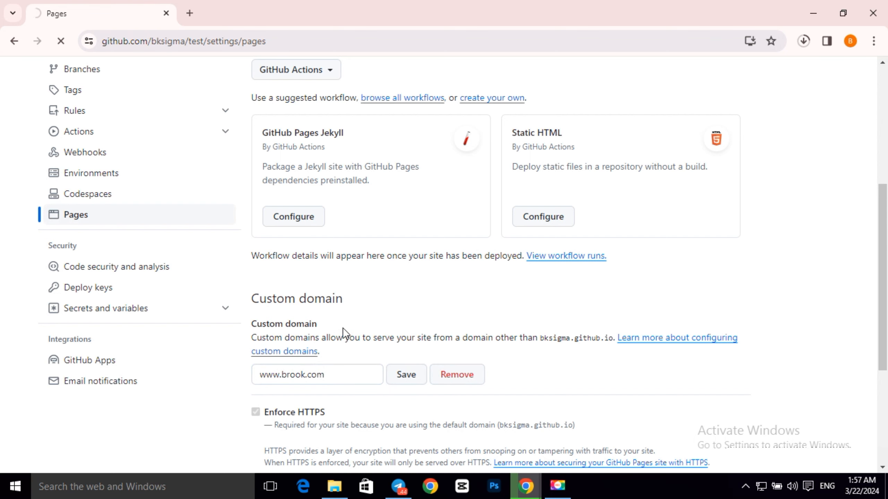
{"action": "left_click", "coordinate": [406, 374]}
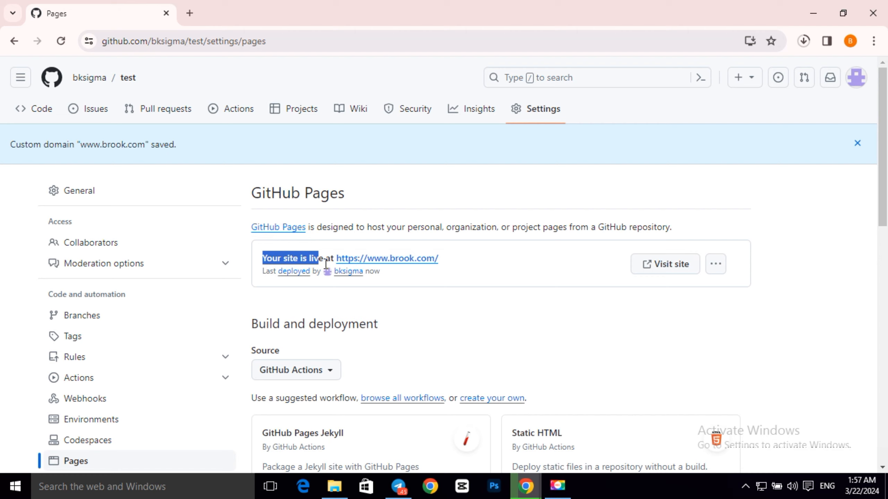
{"action": "left_click", "coordinate": [460, 321]}
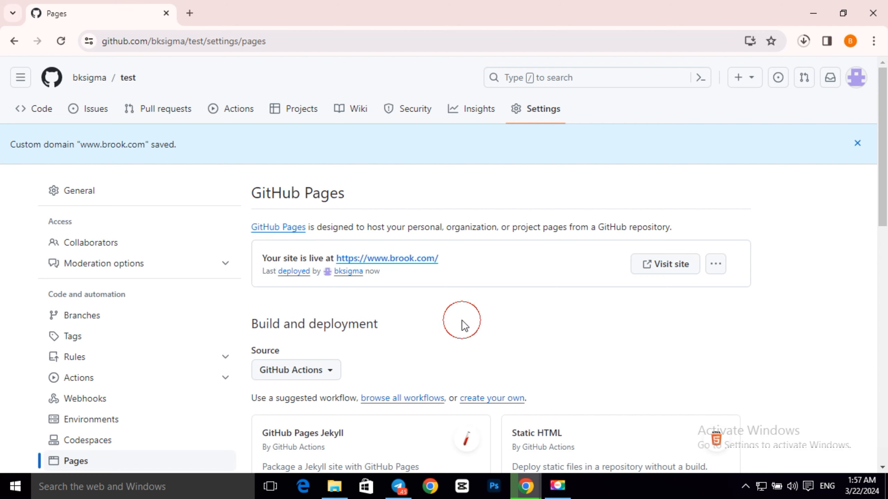